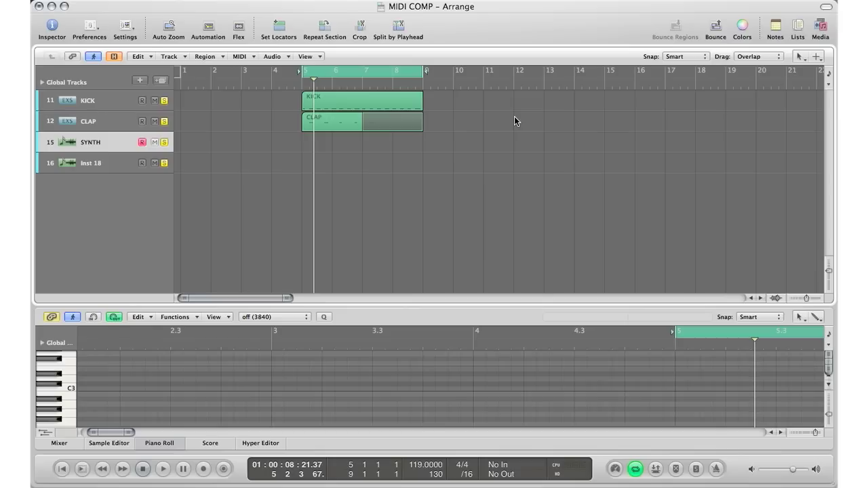
# Step: Add Capture Recording to the transport via Customize Control Bar and confirm
pyautogui.click(163, 470)
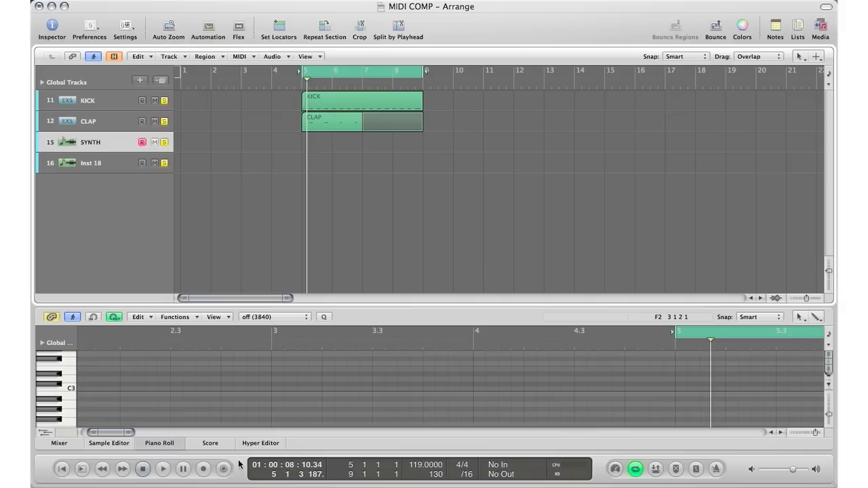
pyautogui.moveTo(239, 464)
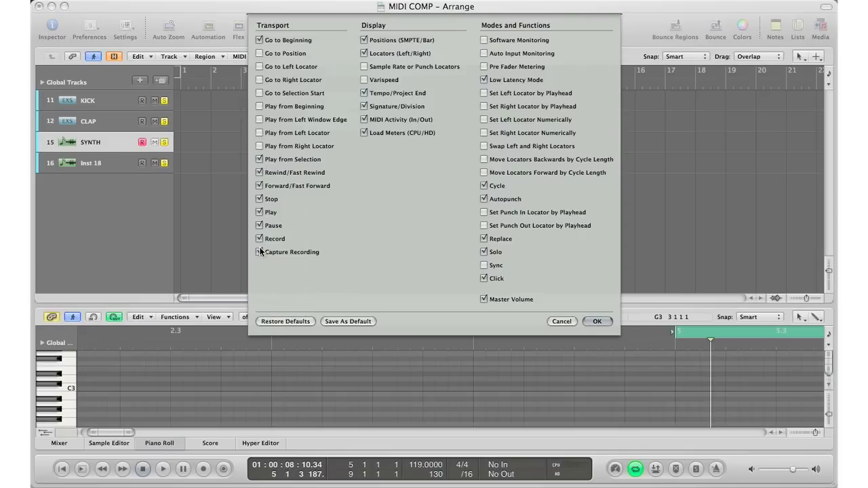
pyautogui.click(259, 251)
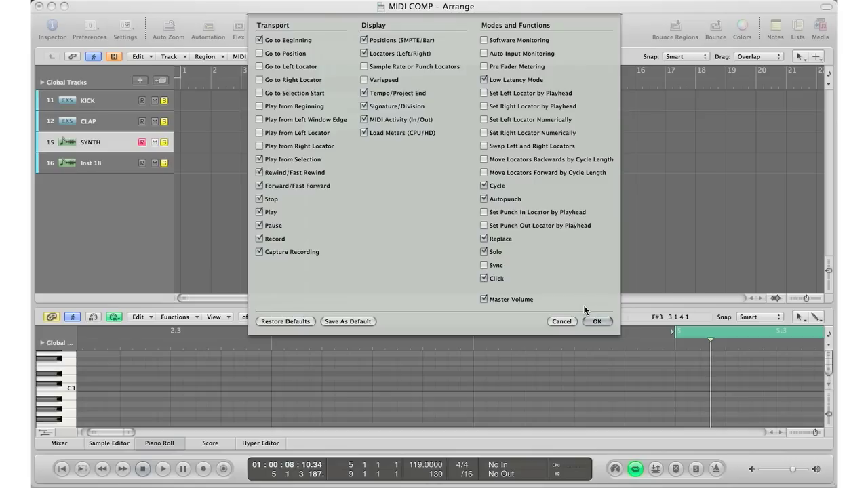
pyautogui.click(597, 320)
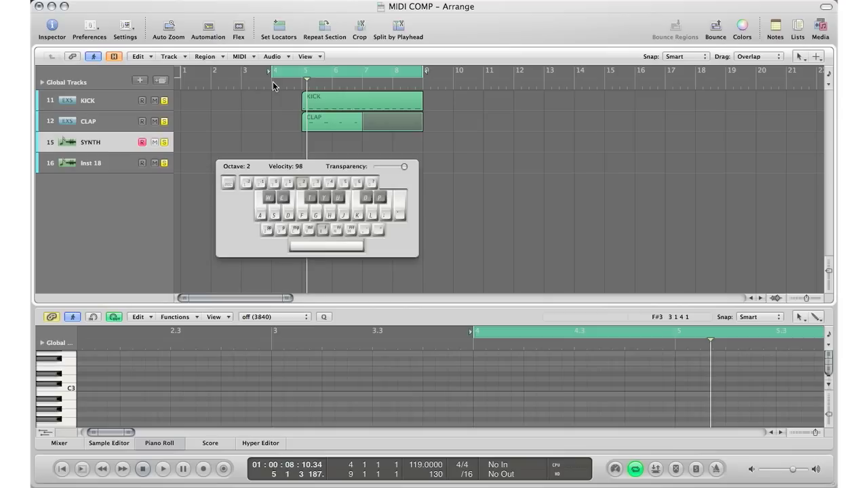
pyautogui.click(163, 470)
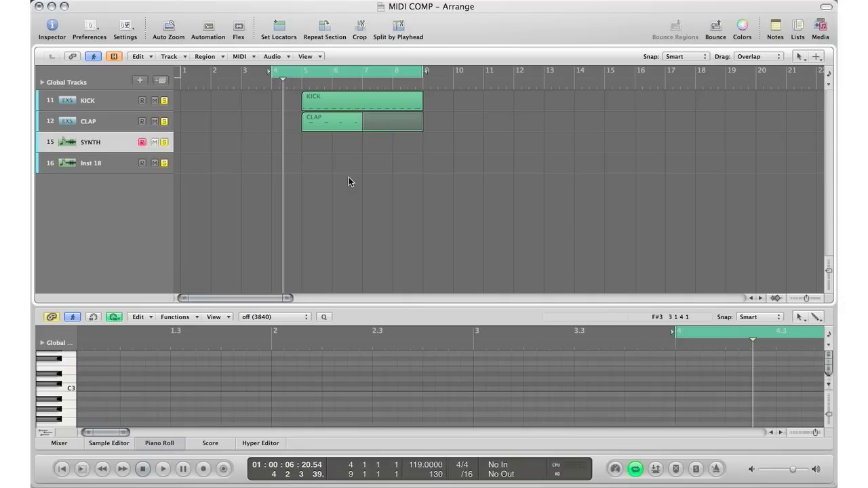
pyautogui.moveTo(231, 394)
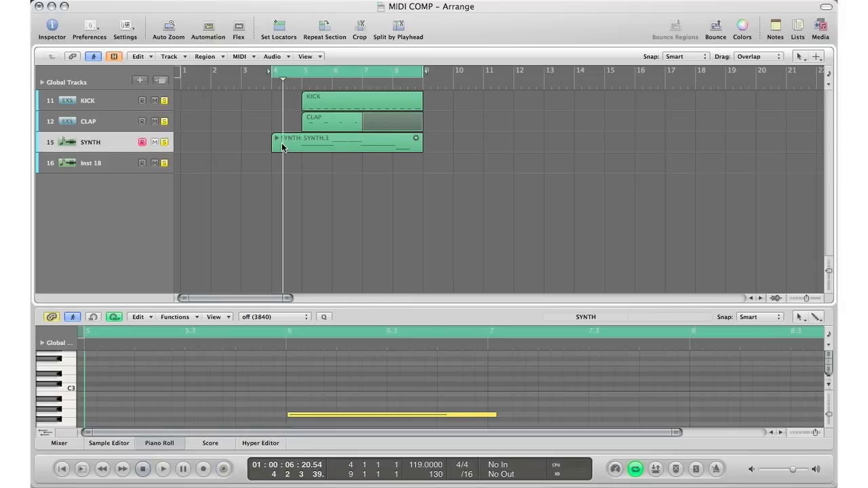
# Step: Expand the captured SYNTH take folder to show every recorded pass
pyautogui.click(277, 138)
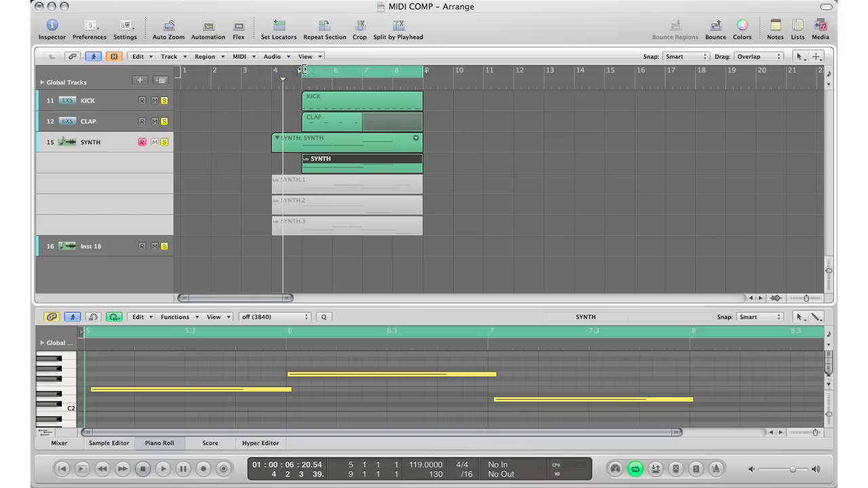
# Step: Audition SYNTH.1, SYNTH.2 and SYNTH.3 in turn, leaving SYNTH.3 active
pyautogui.click(163, 470)
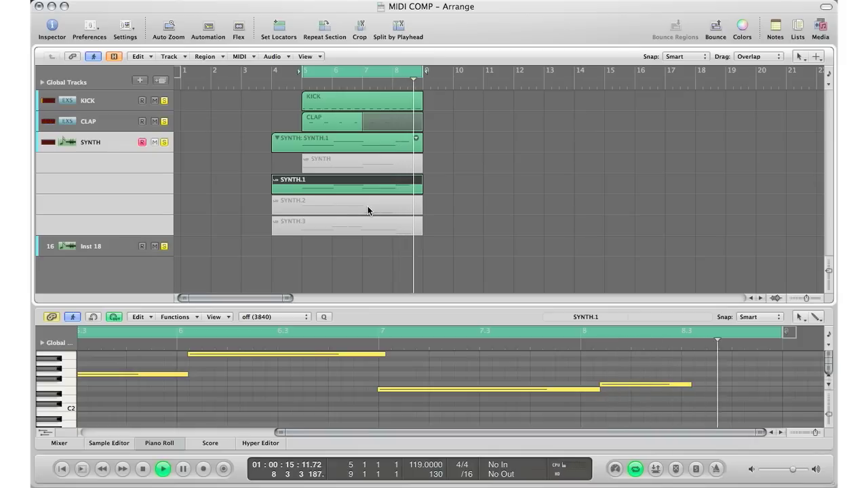
pyautogui.click(347, 201)
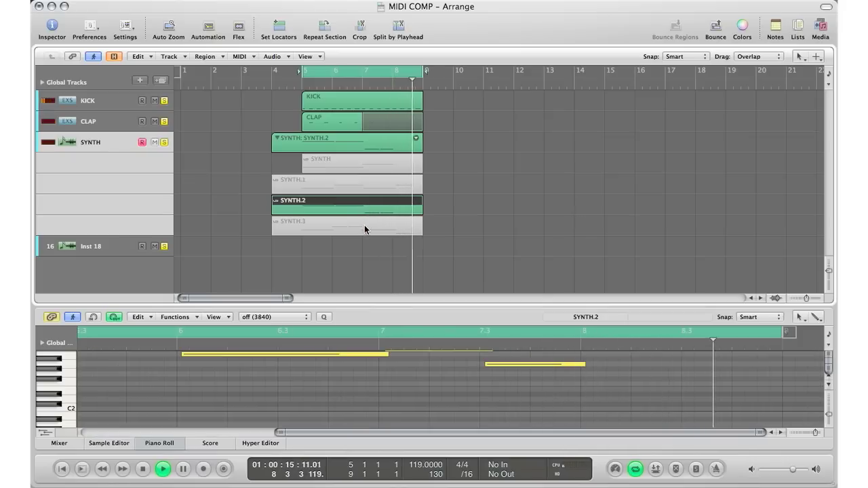
pyautogui.click(346, 226)
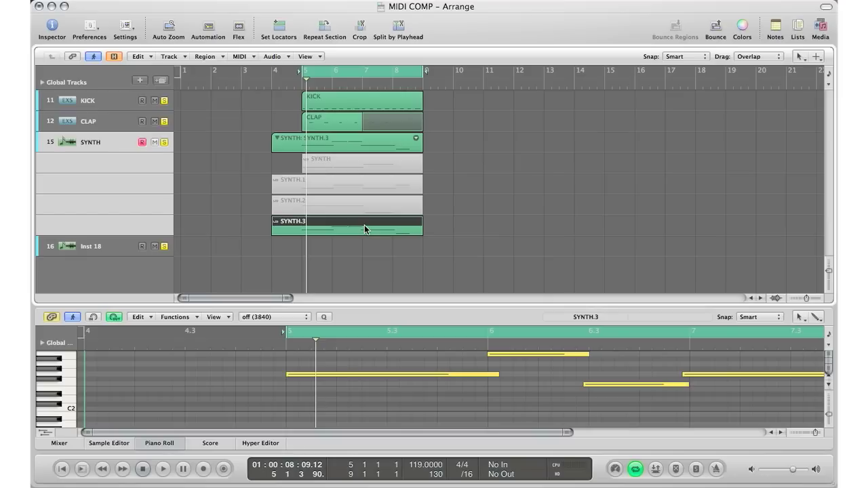
pyautogui.moveTo(342, 179)
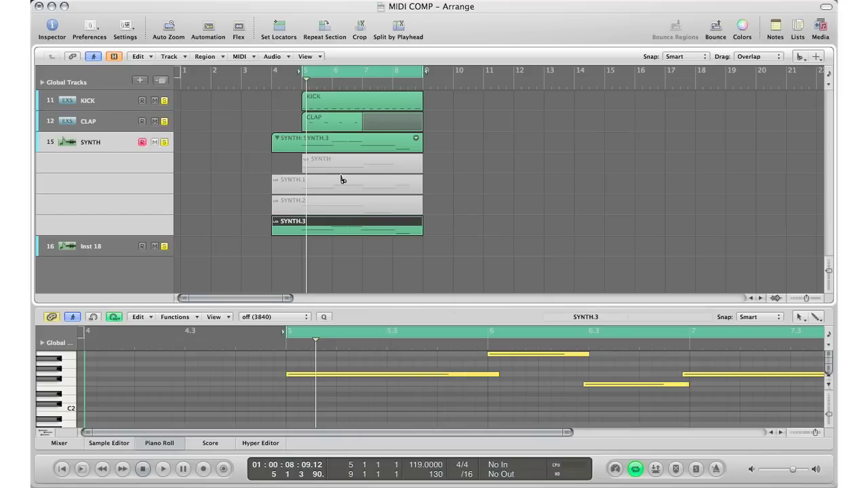
pyautogui.moveTo(342, 171)
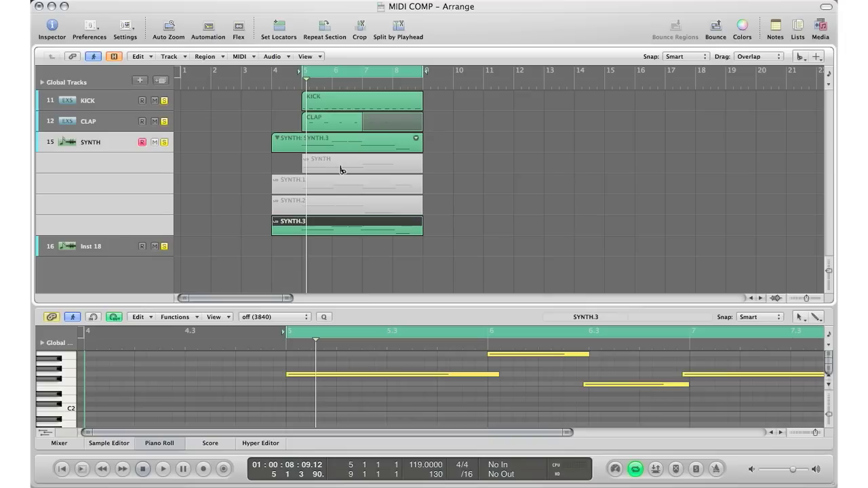
pyautogui.moveTo(336, 212)
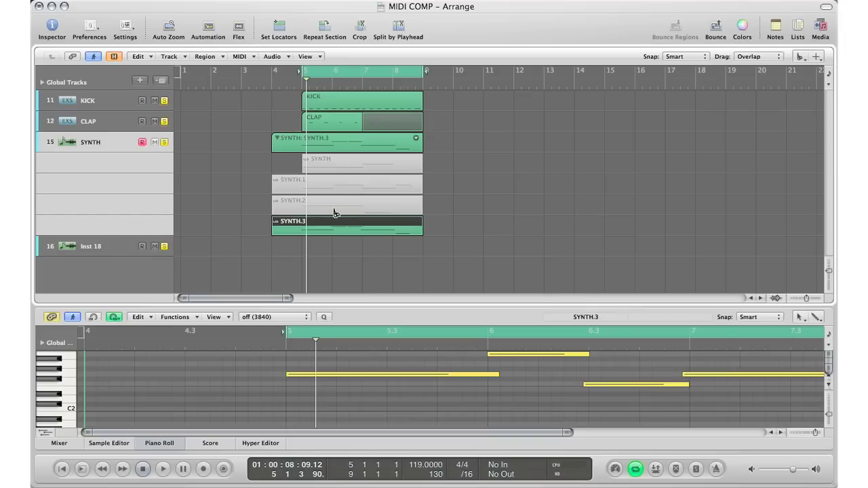
pyautogui.moveTo(338, 225)
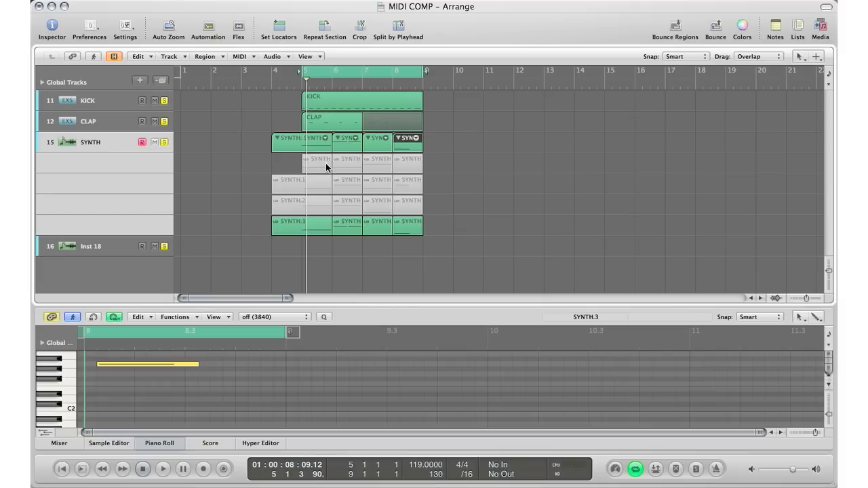
# Step: Comp the four bars from SYNTH.1, SYNTH.2, SYNTH.1, SYNTH.2 and play back the result
pyautogui.click(317, 159)
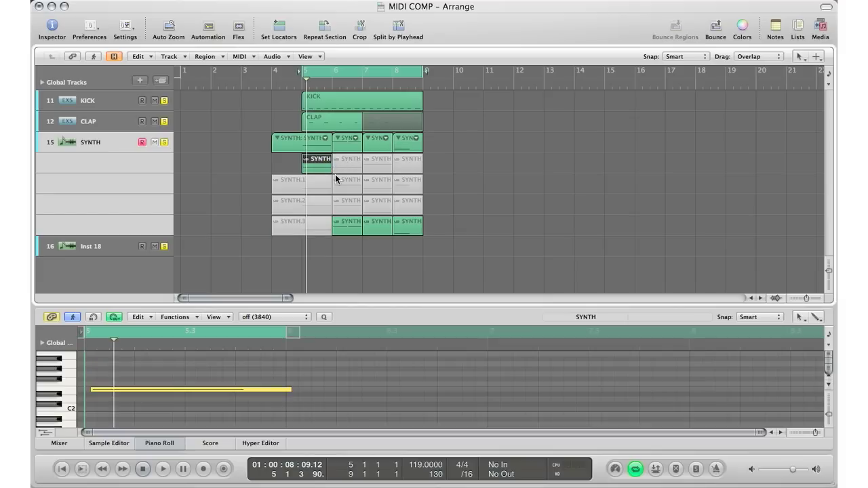
pyautogui.click(347, 201)
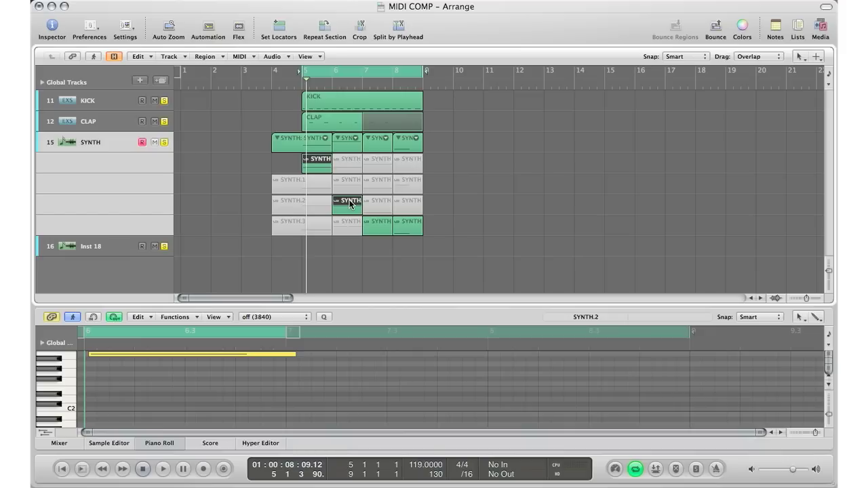
pyautogui.moveTo(372, 190)
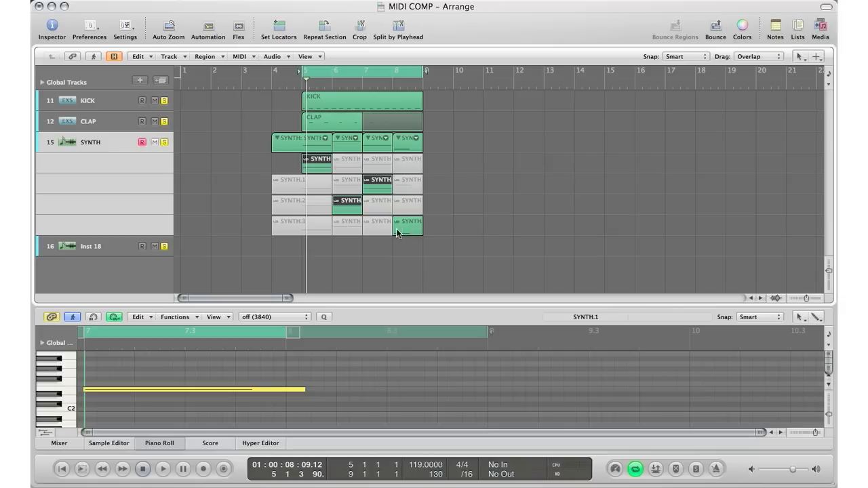
pyautogui.moveTo(411, 230)
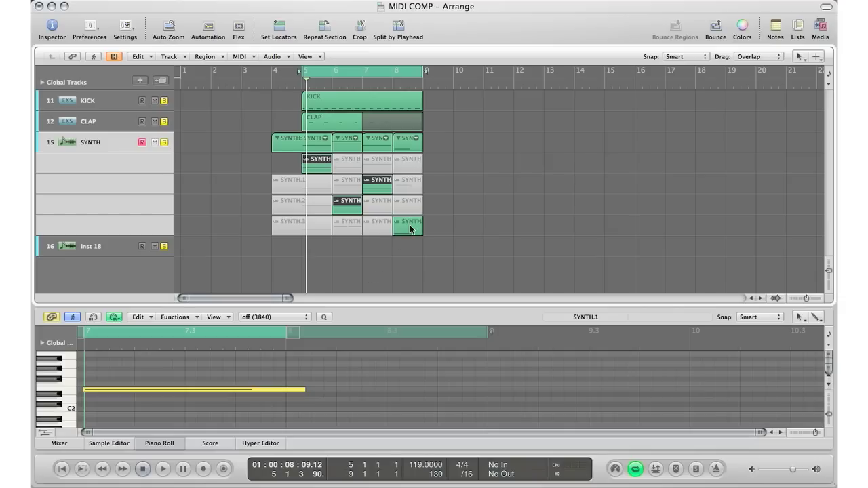
pyautogui.moveTo(405, 223)
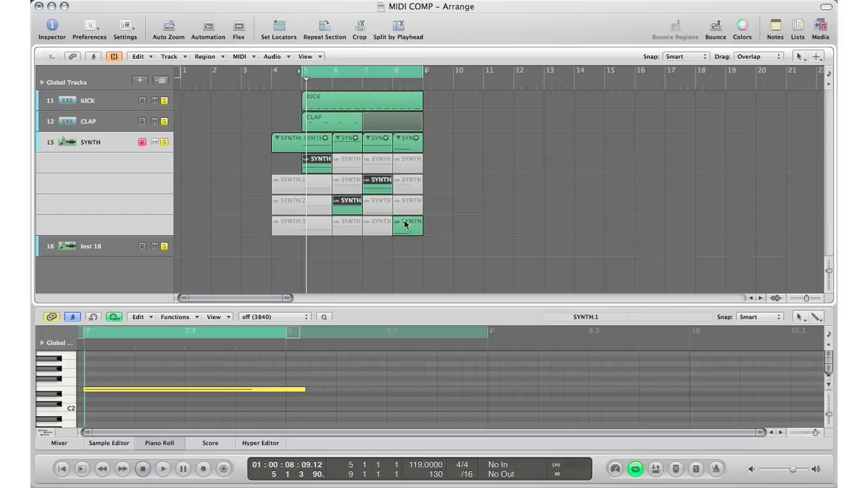
pyautogui.moveTo(377, 190)
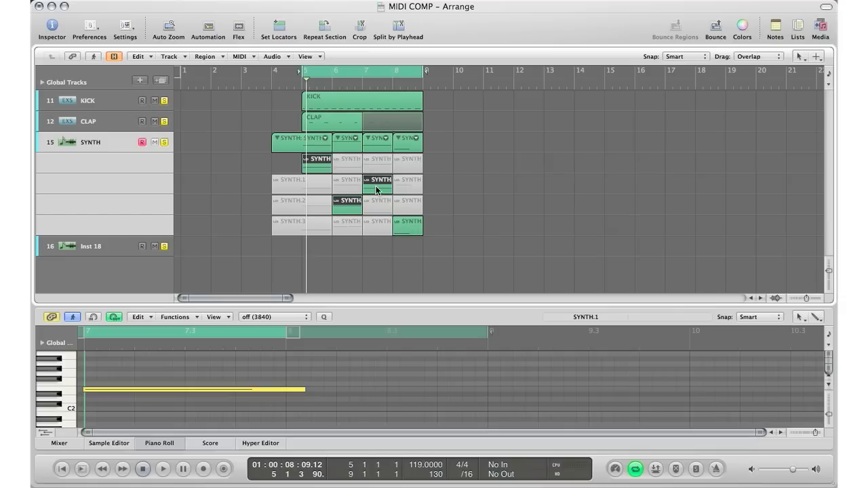
pyautogui.click(163, 470)
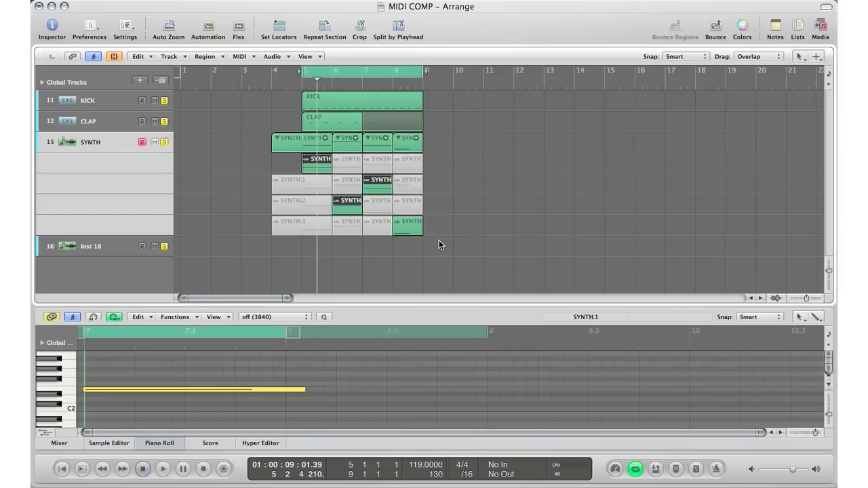
pyautogui.click(377, 159)
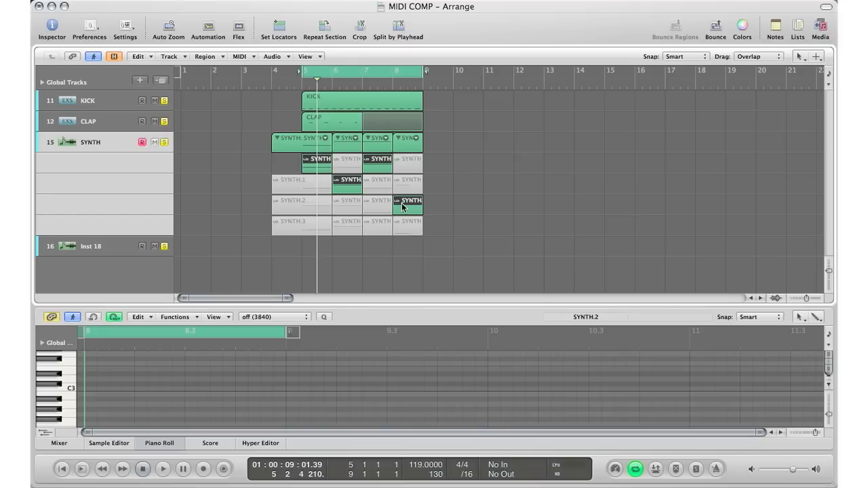
pyautogui.click(163, 469)
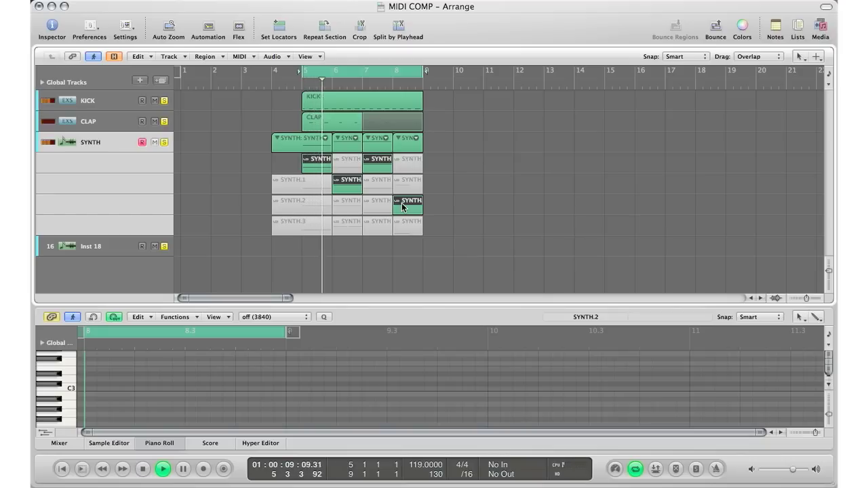